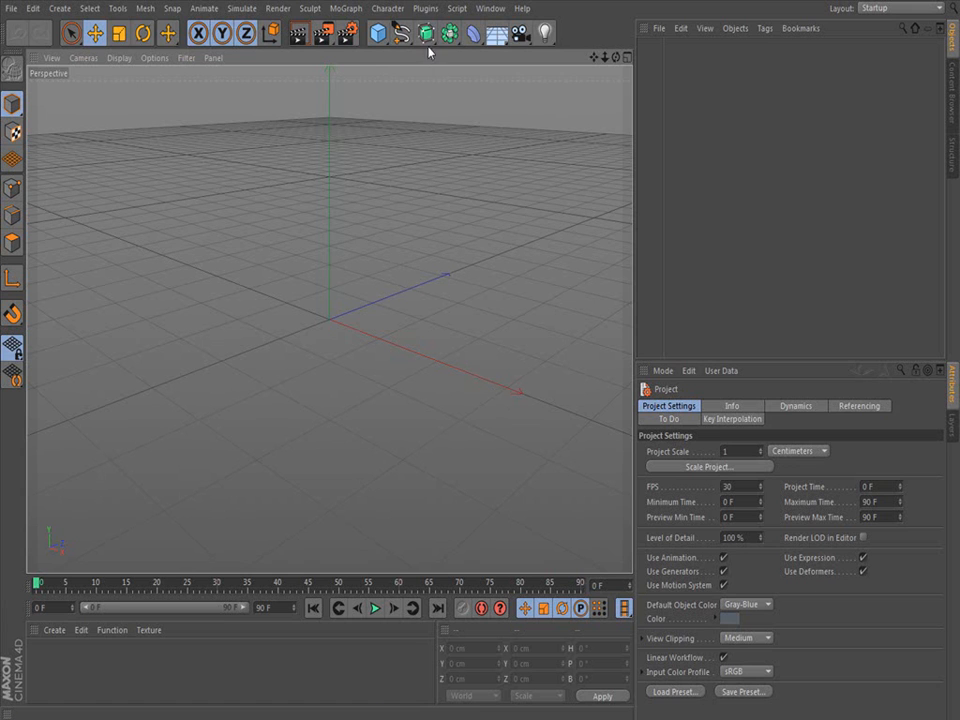
Add a Loft generator from the generators menu in the top toolbar.
left_click(425, 33)
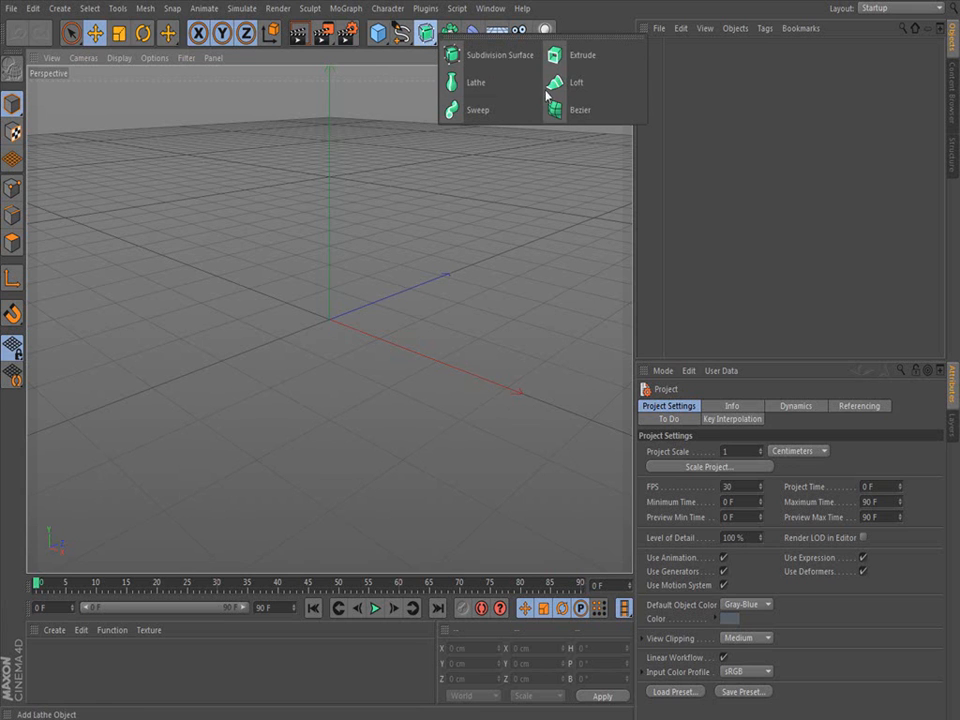
left_click(577, 82)
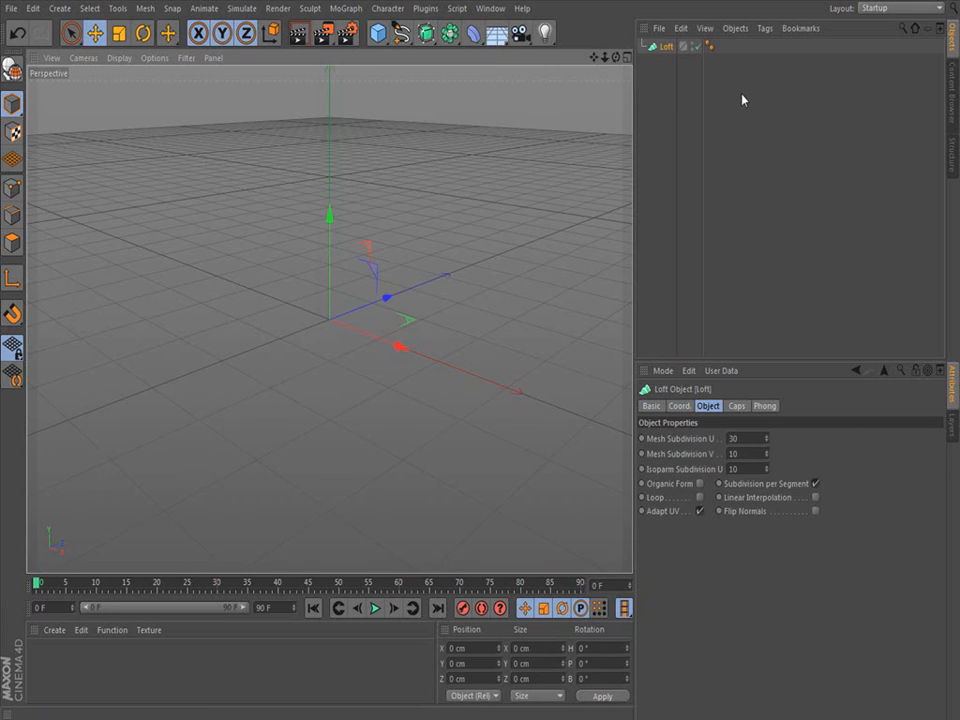
mouse_move(410, 70)
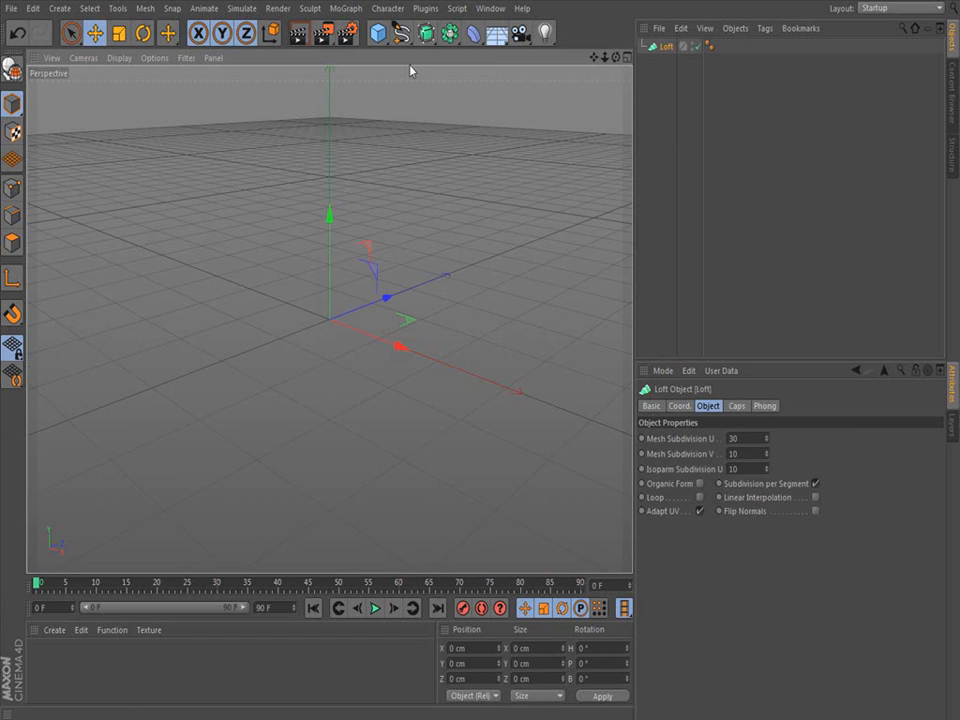
Add Circle splines under Loft, giving the second circle half the radius.
left_click(401, 33)
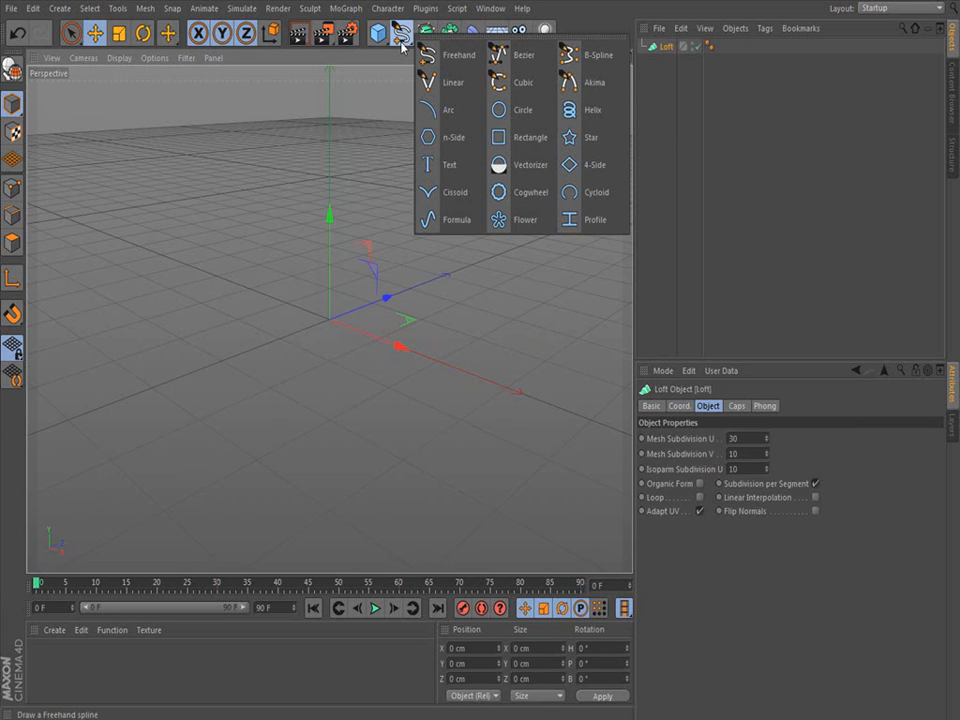
mouse_move(520, 110)
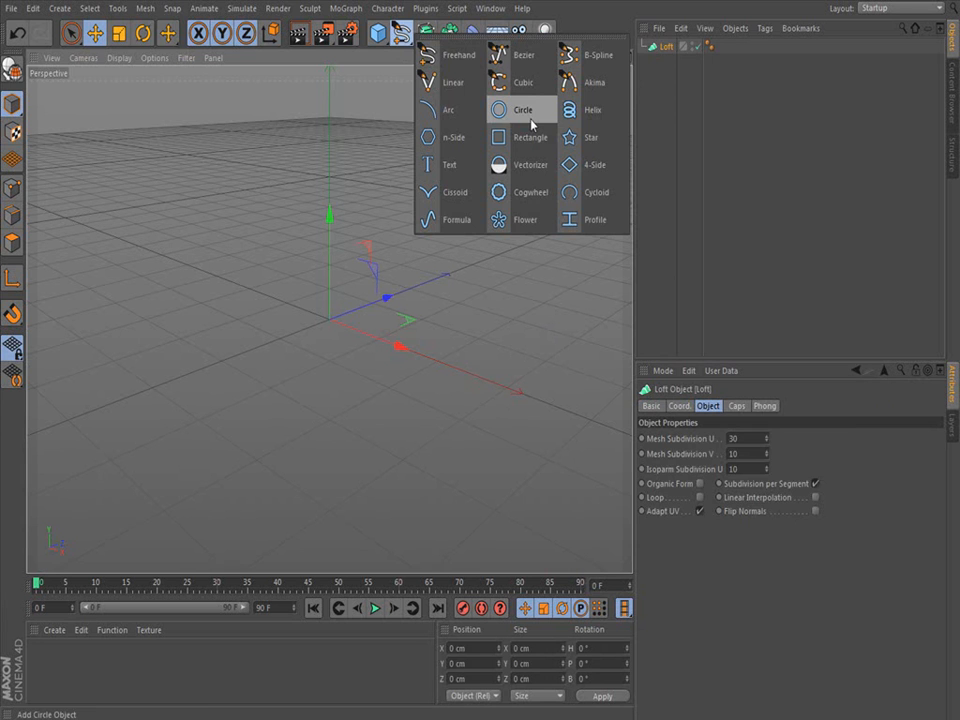
left_click(522, 110)
type("20")
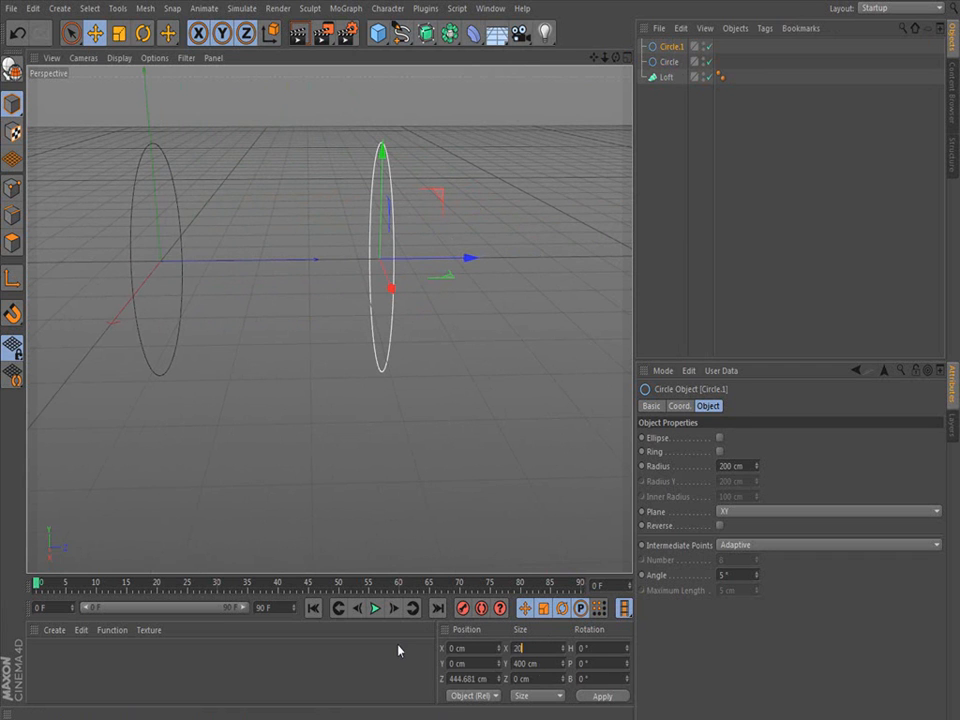
left_click(668, 62)
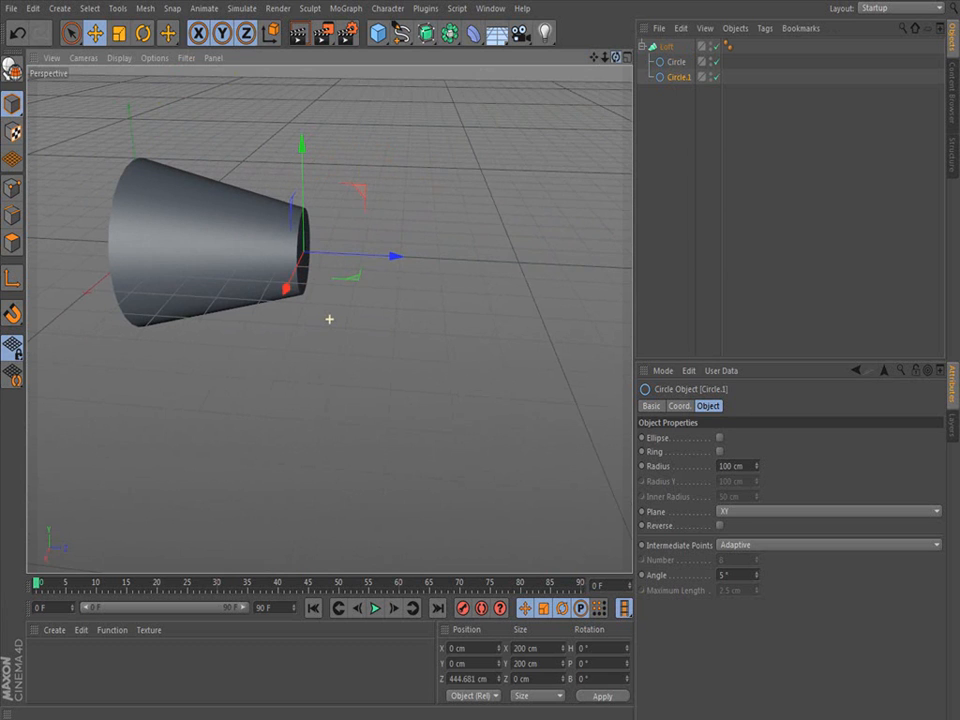
Add a third Circle spline and move it along Z under the Loft.
left_click(401, 33)
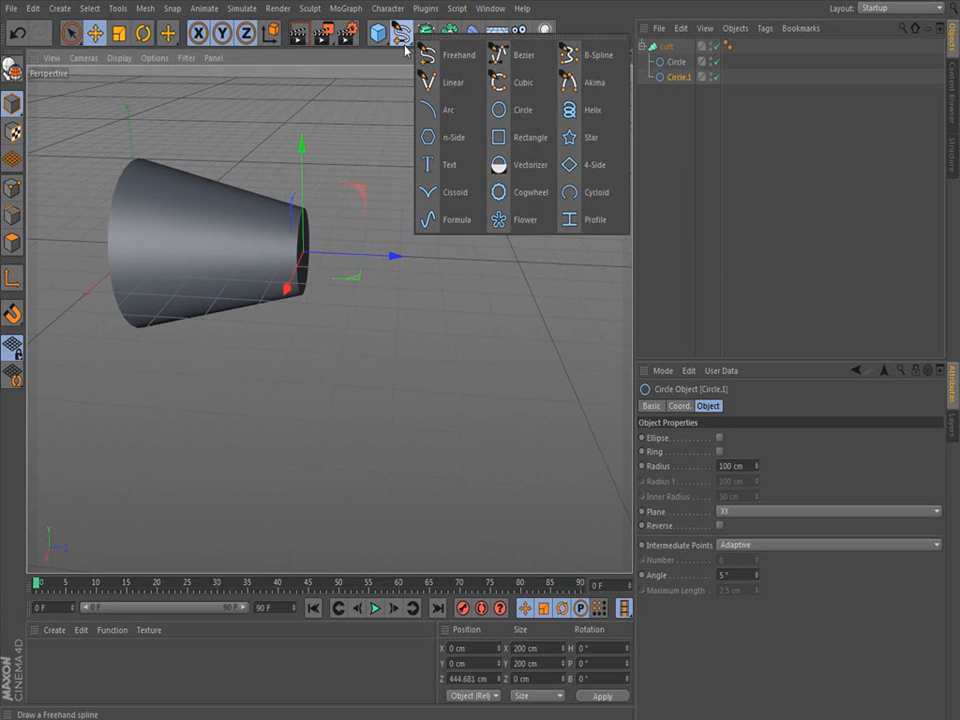
left_click(522, 110)
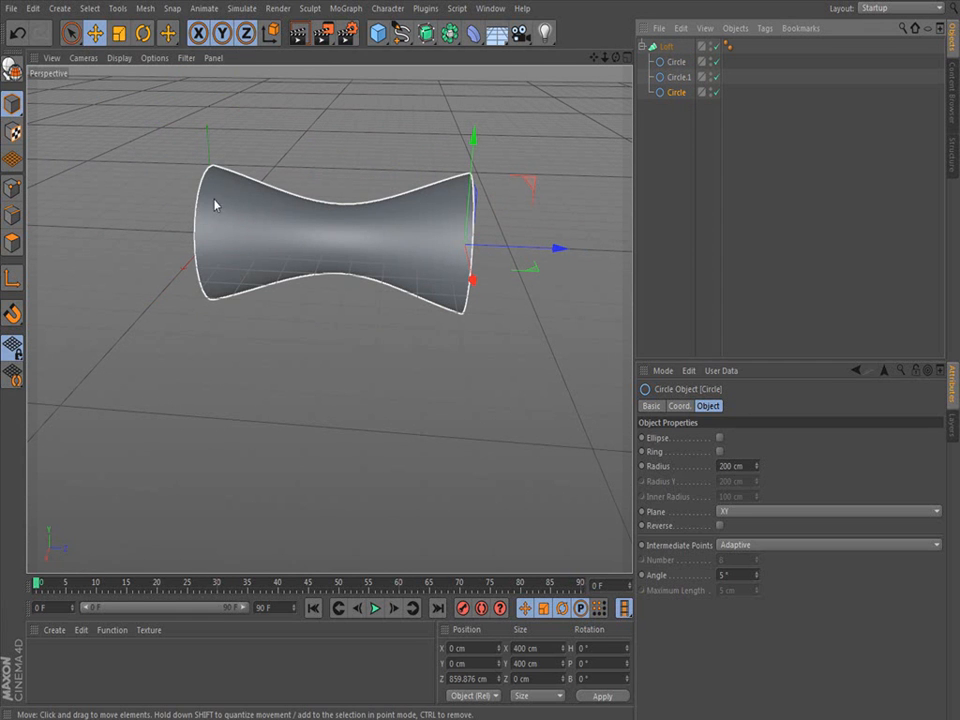
mouse_move(355, 250)
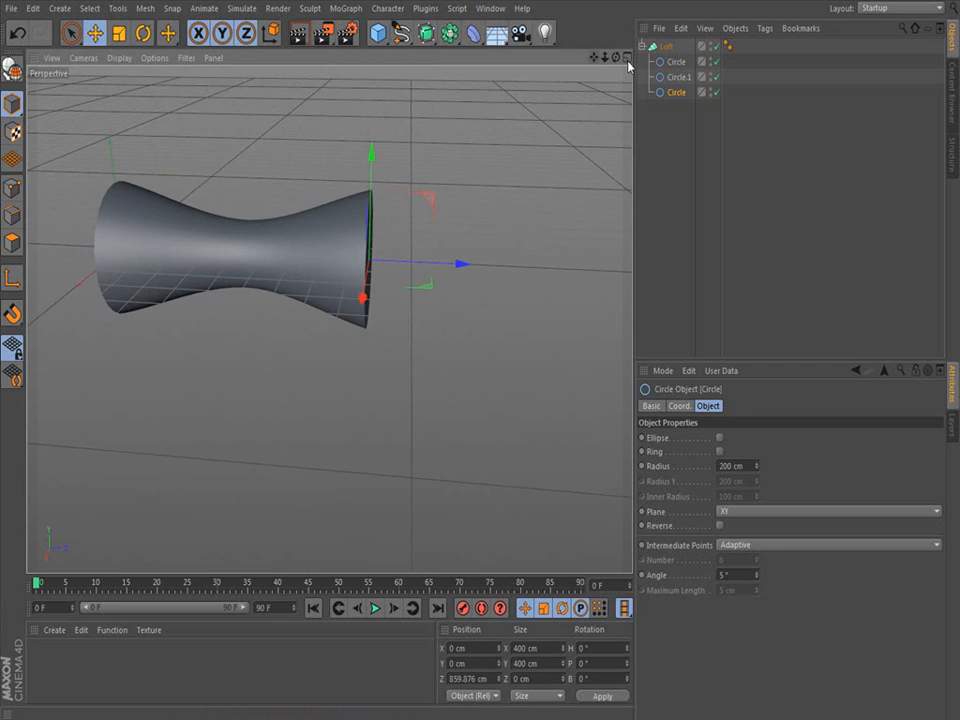
left_click_drag(400, 300, 400, 280)
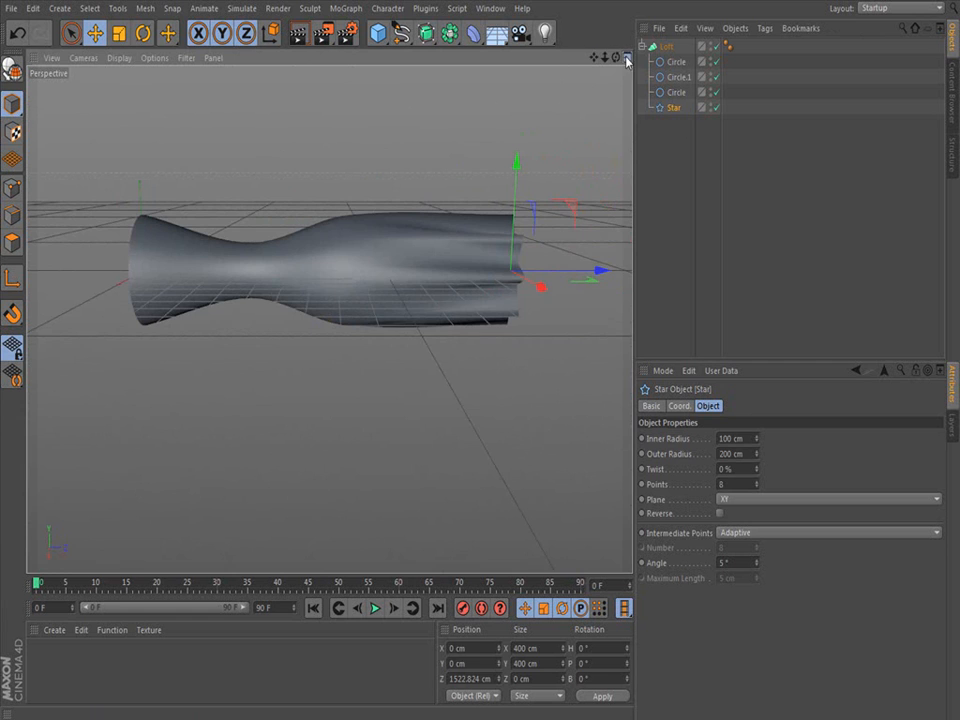
Show the star-ended loft in the four-view viewport layout.
left_click(625, 57)
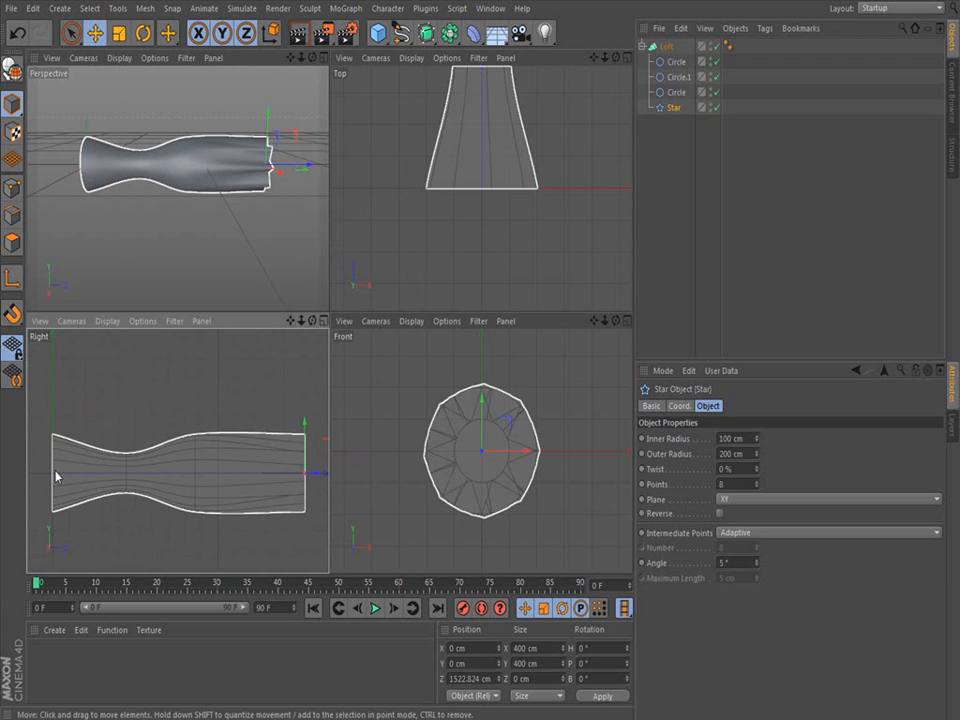
mouse_move(201, 487)
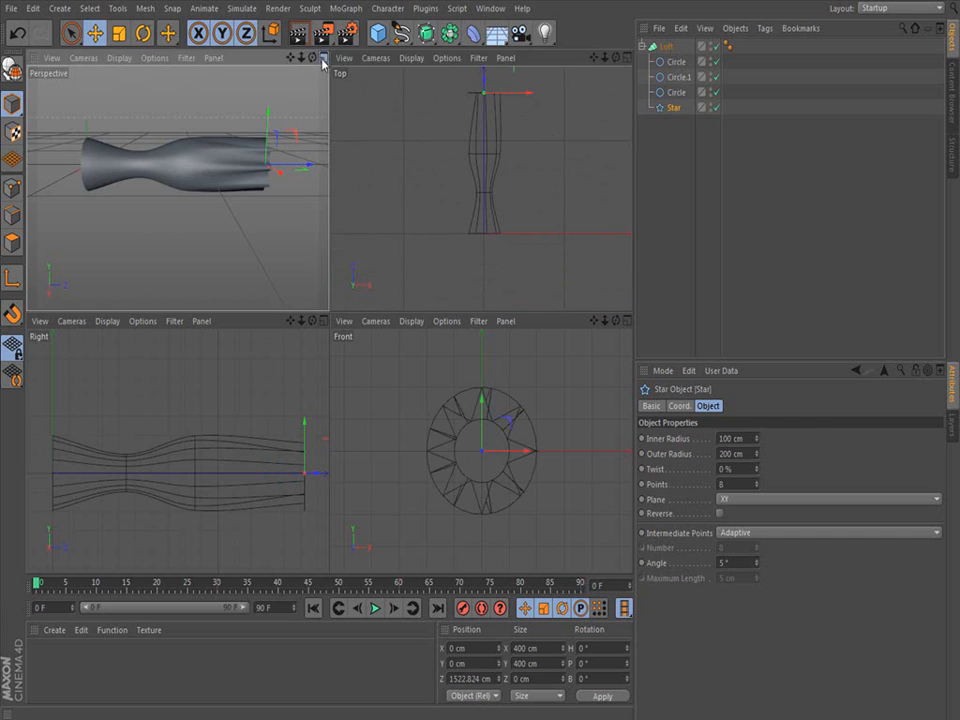
Return to the single Perspective view and add a 4-Side spline.
left_click(322, 57)
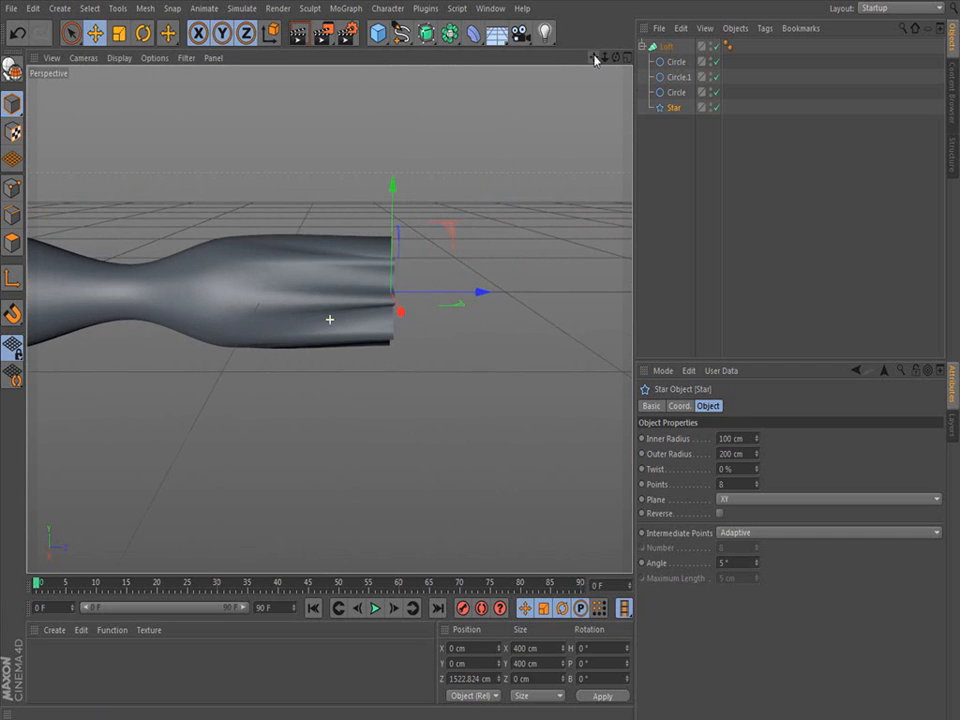
left_click(425, 33)
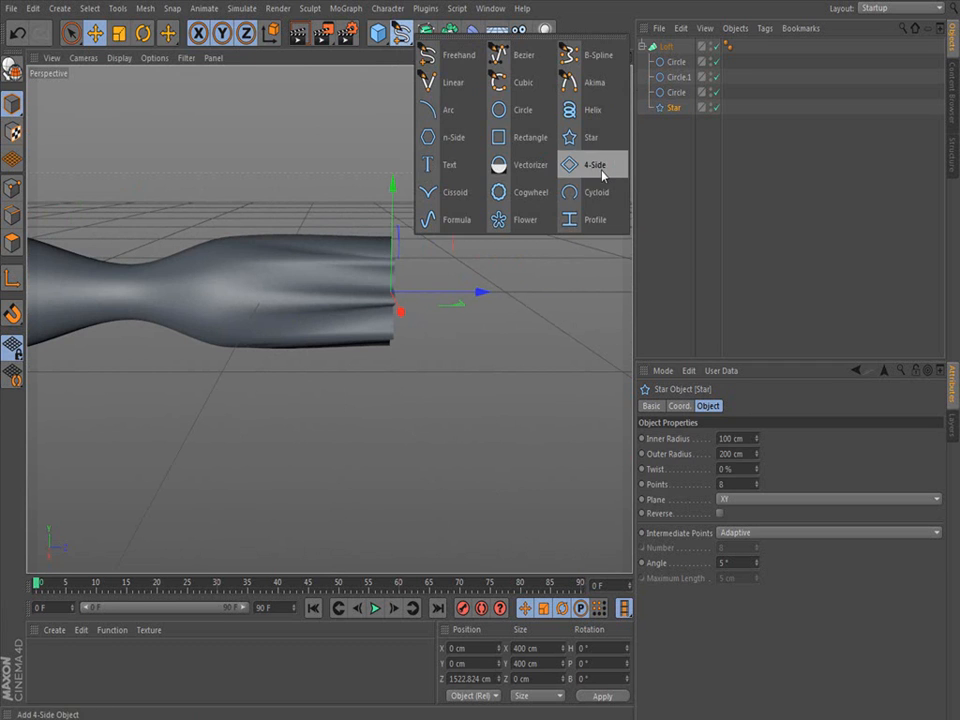
left_click(595, 164)
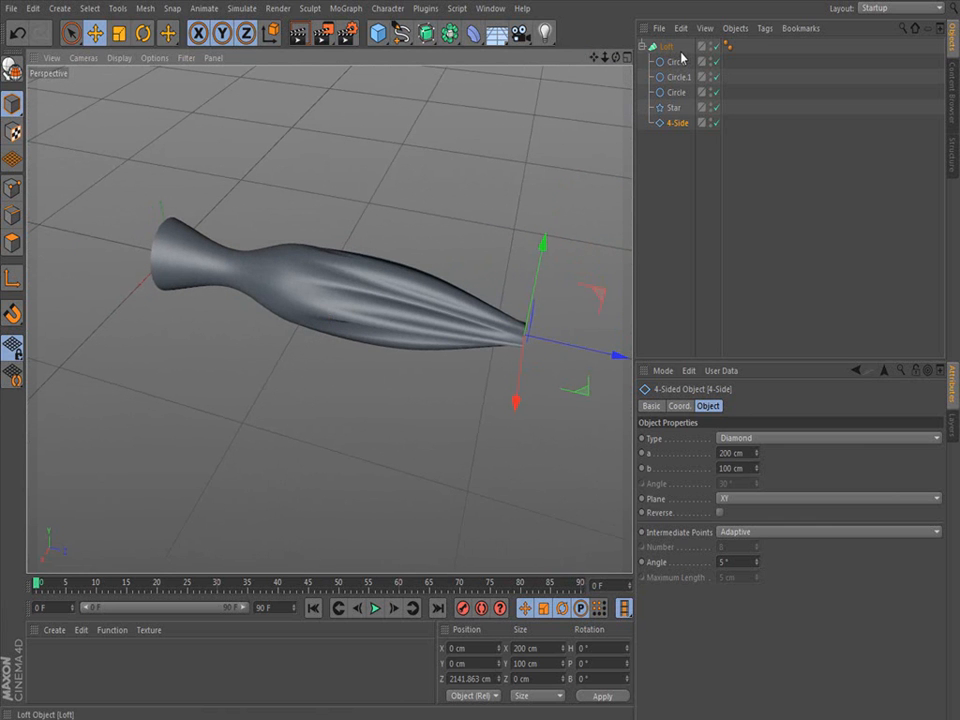
mouse_move(681, 178)
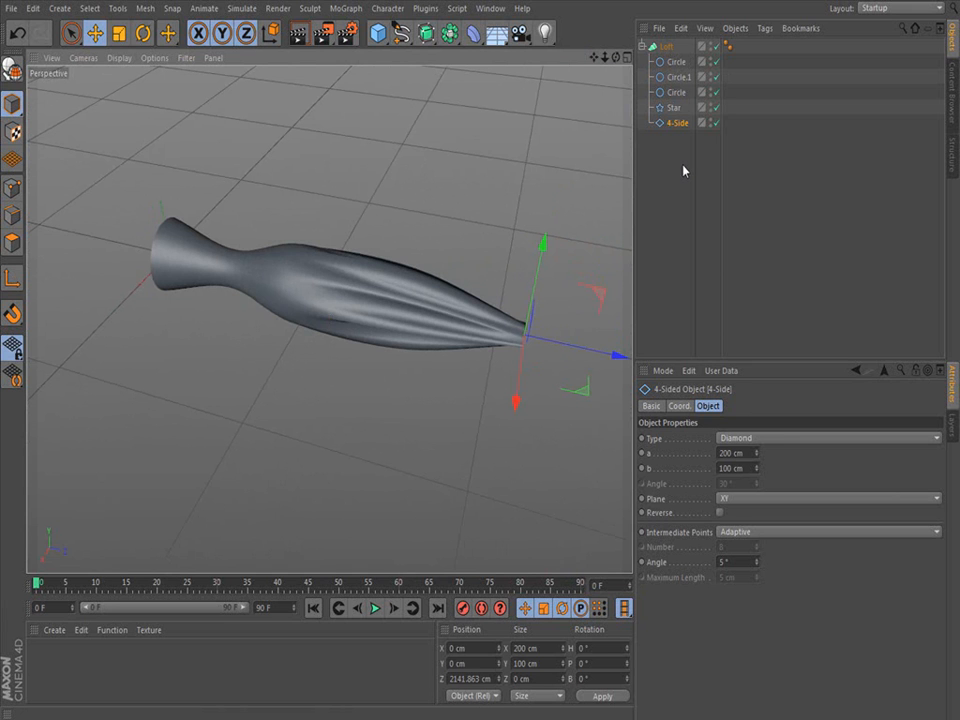
mouse_move(365, 245)
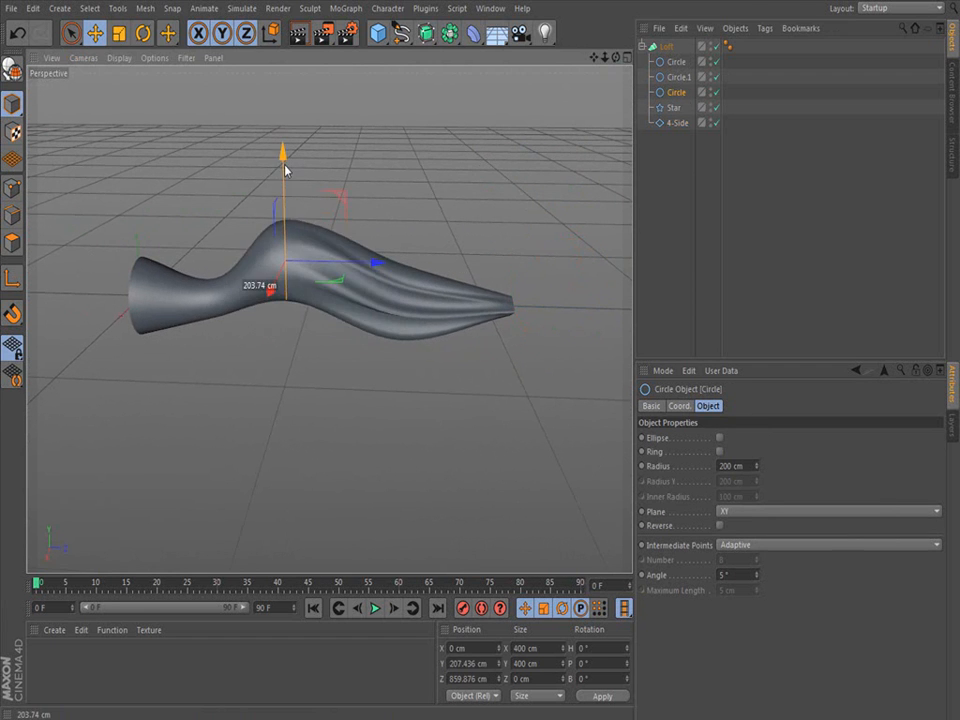
Select the smaller circle spline to reposition it vertically.
left_click(677, 77)
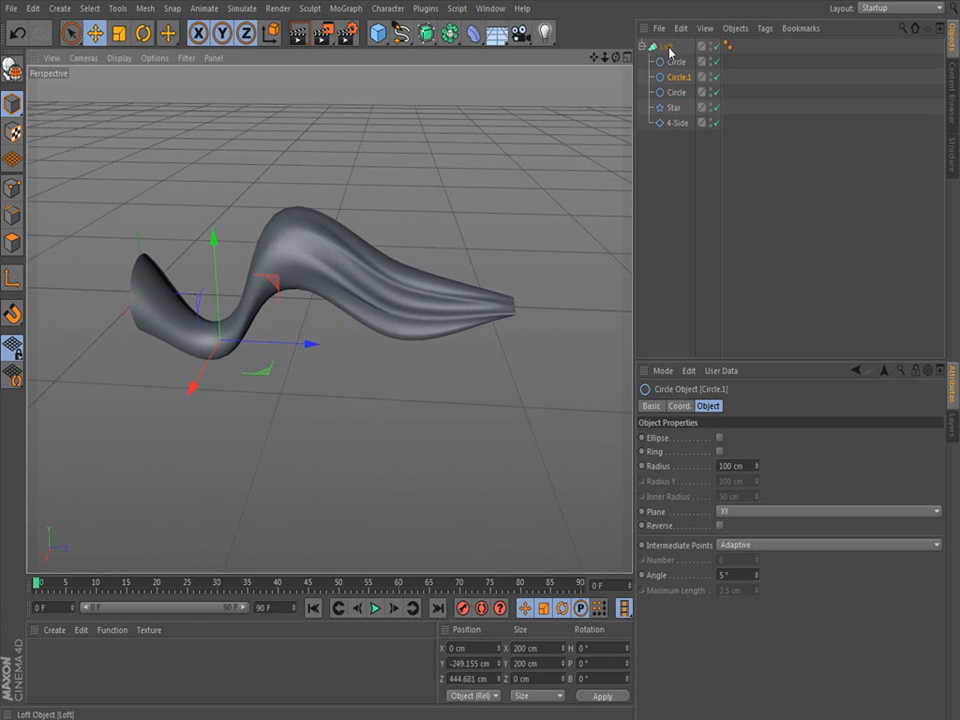
Bake the loft with Current State to Object and select the new polygon Loft.
right_click(675, 47)
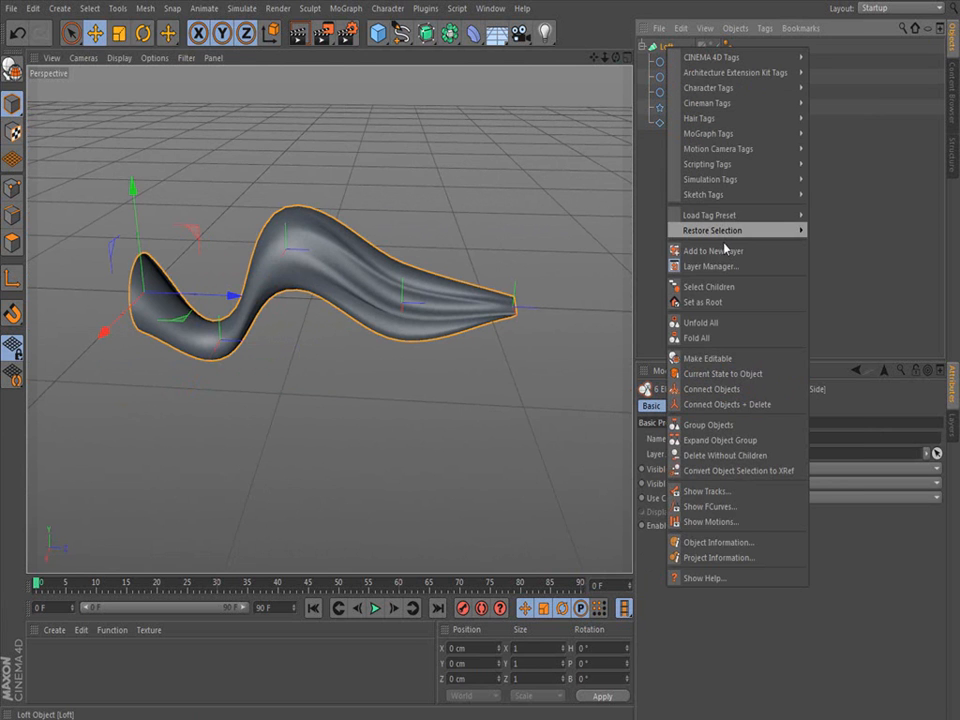
mouse_move(723, 373)
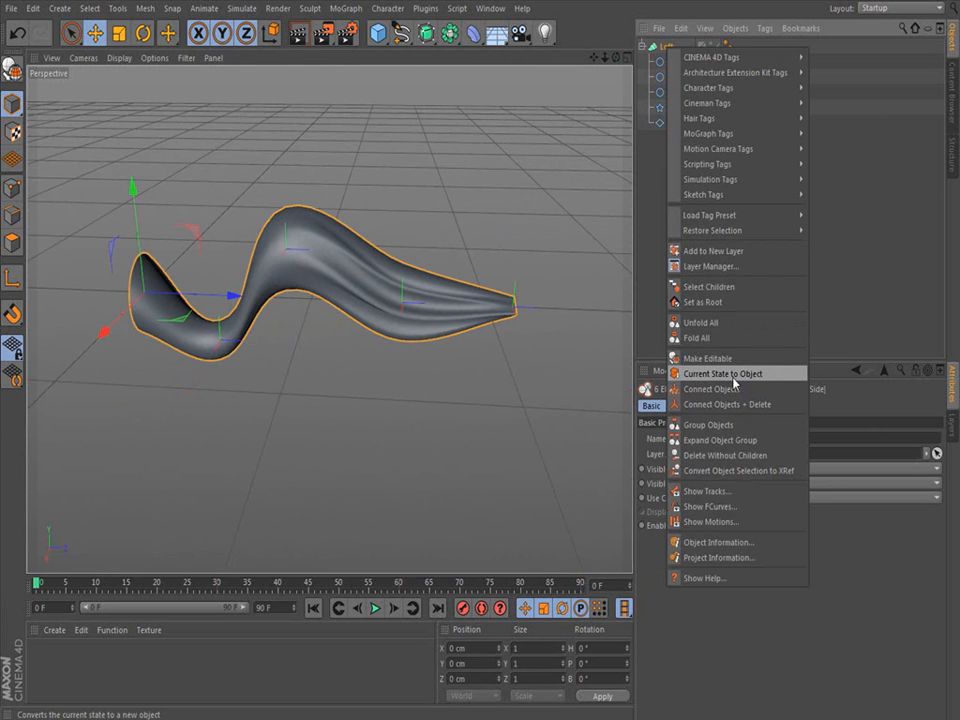
left_click(723, 373)
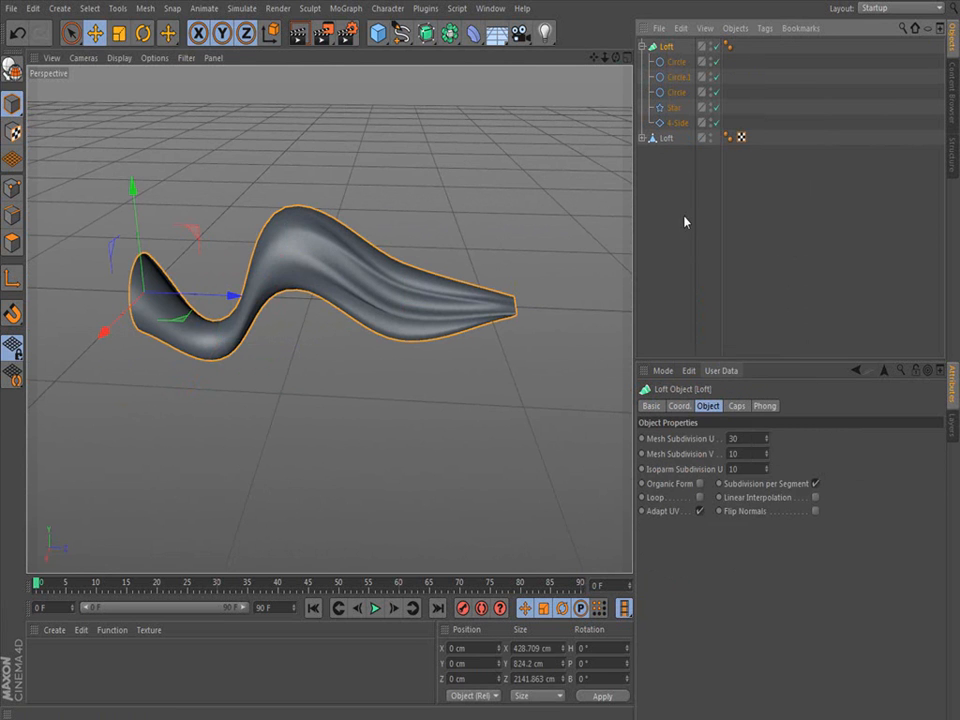
left_click(649, 138)
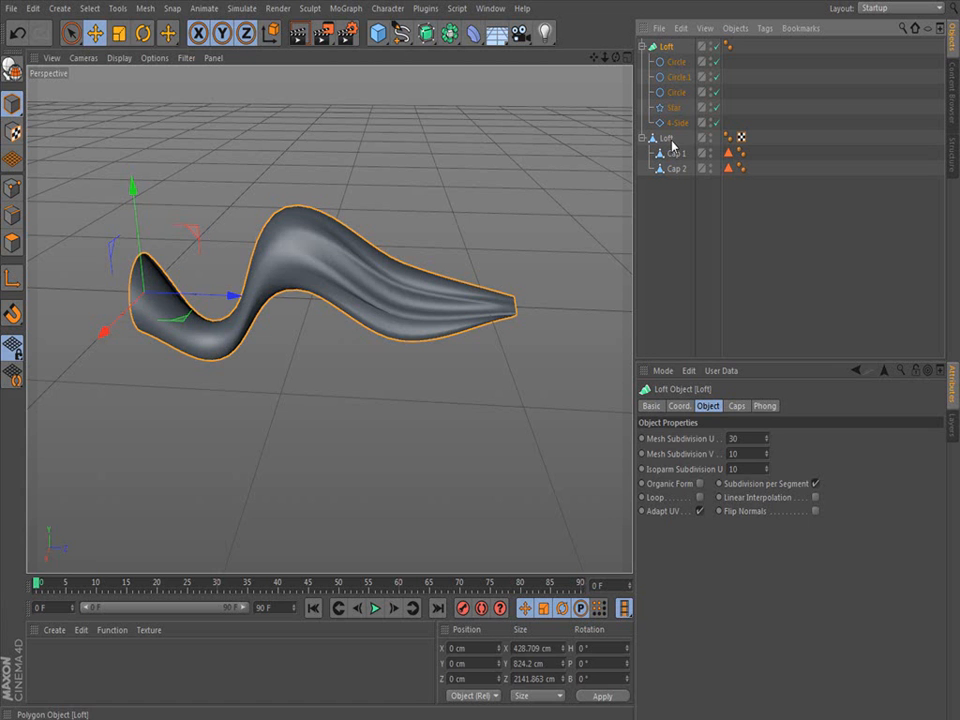
left_click(667, 46)
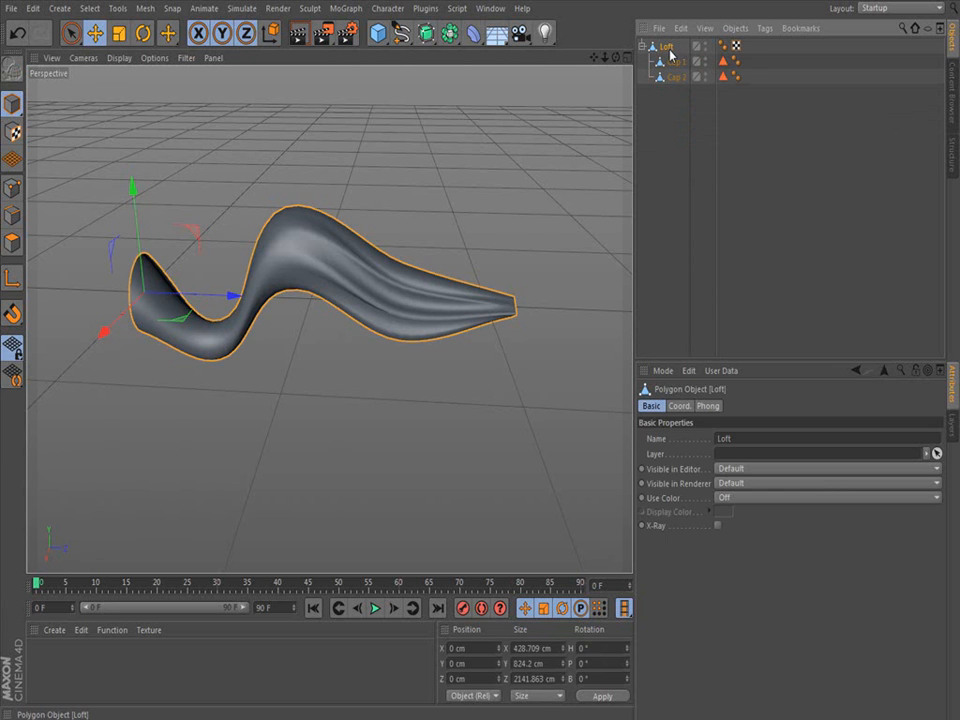
Merge the polygon Loft and caps with Connect Objects + Delete, viewed in four views.
right_click(665, 47)
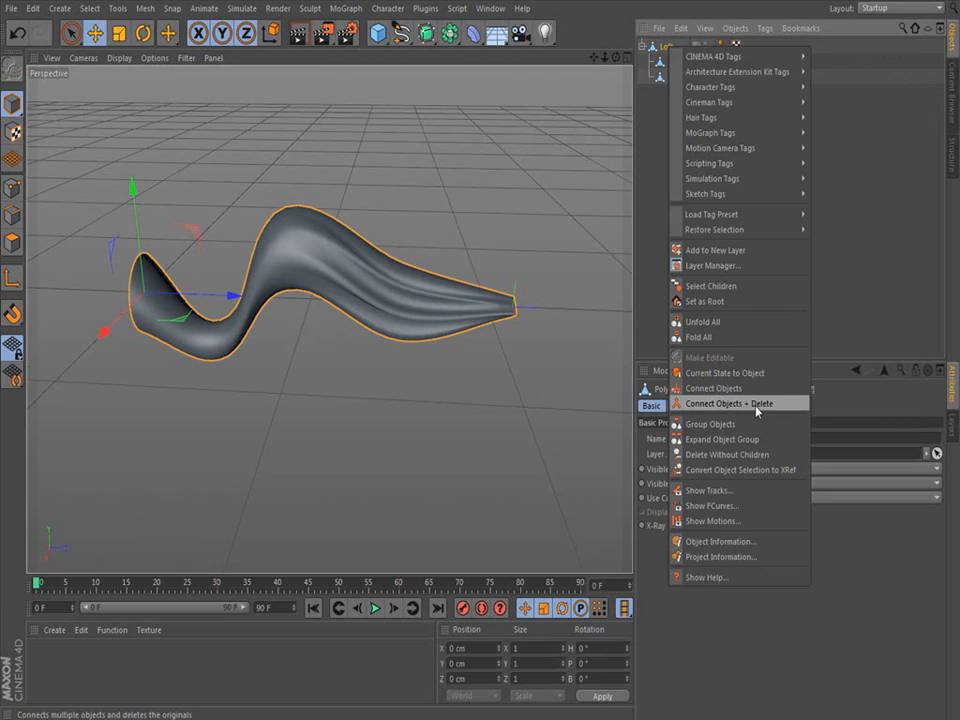
left_click(730, 403)
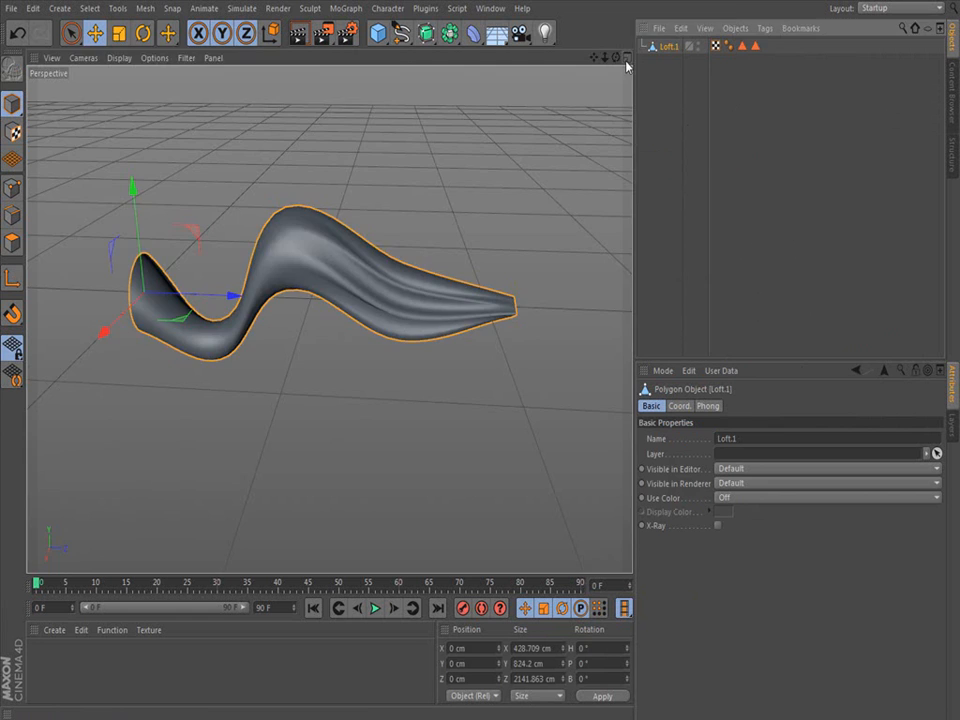
left_click(626, 57)
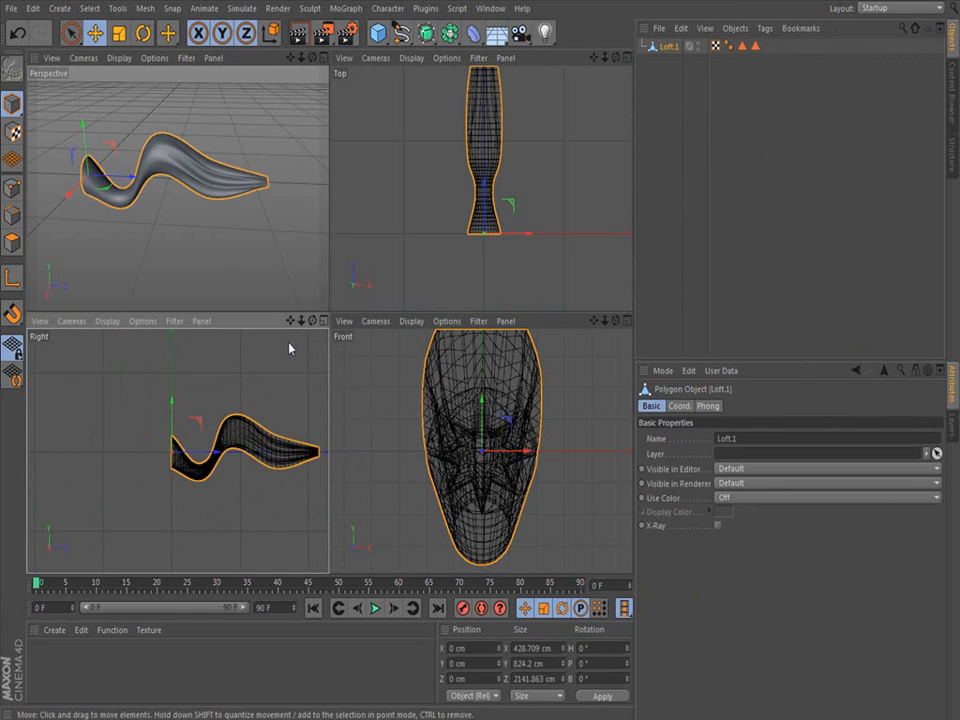